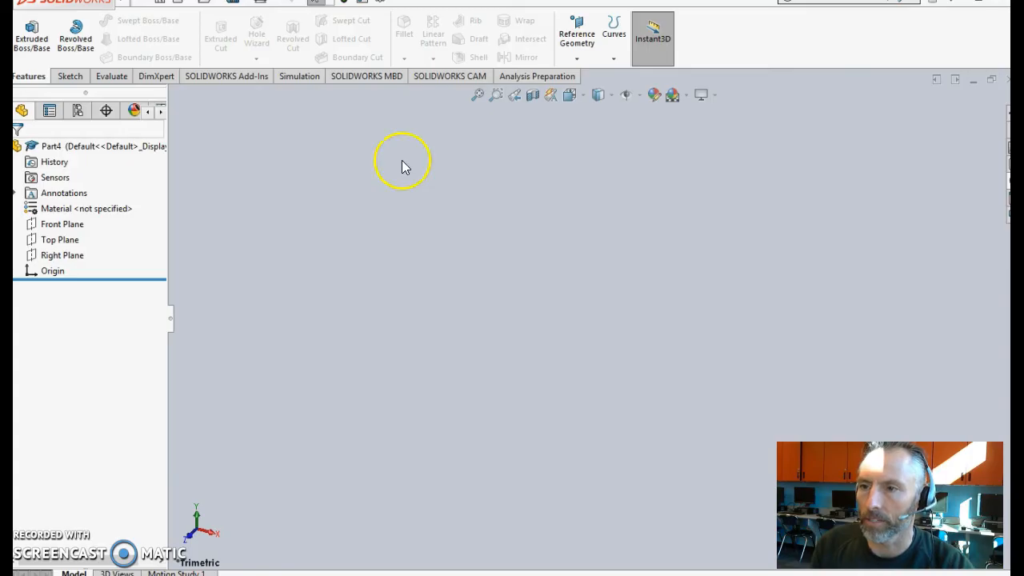
- Sketch a circle at the origin on the Top Plane and dimension it 5/16 inch
click(70, 76)
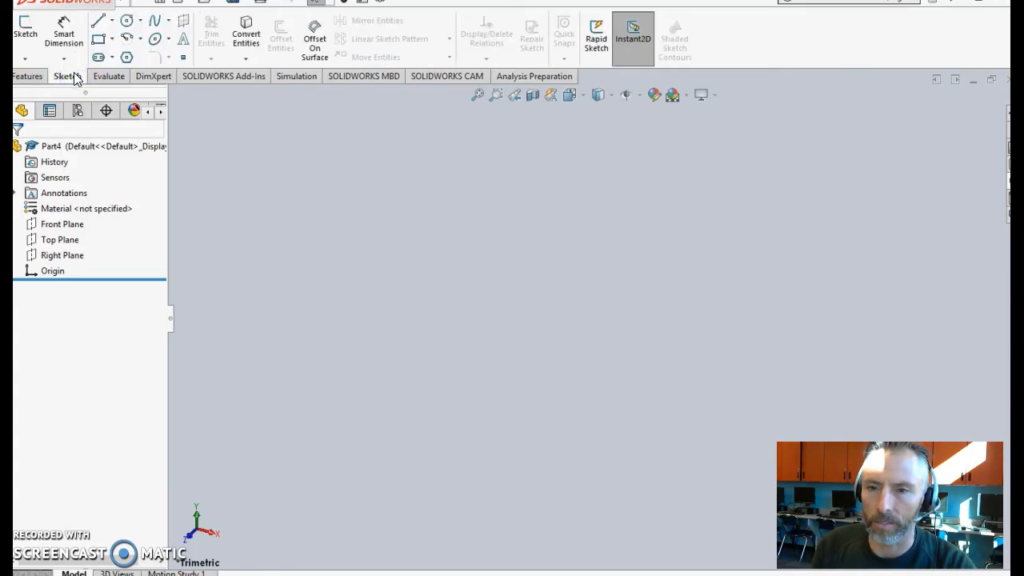
click(25, 28)
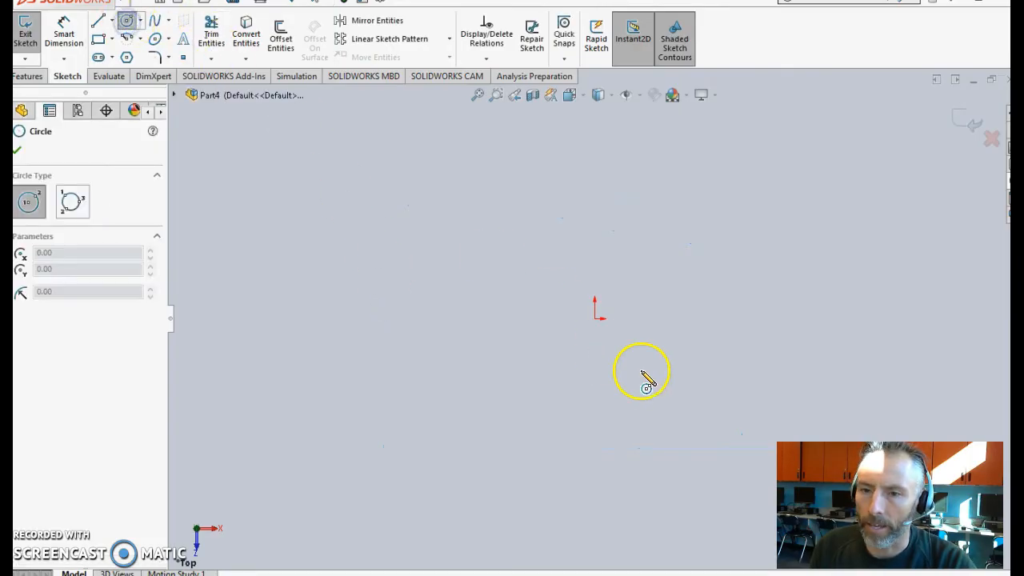
drag(594, 319, 554, 256)
text(5/16)
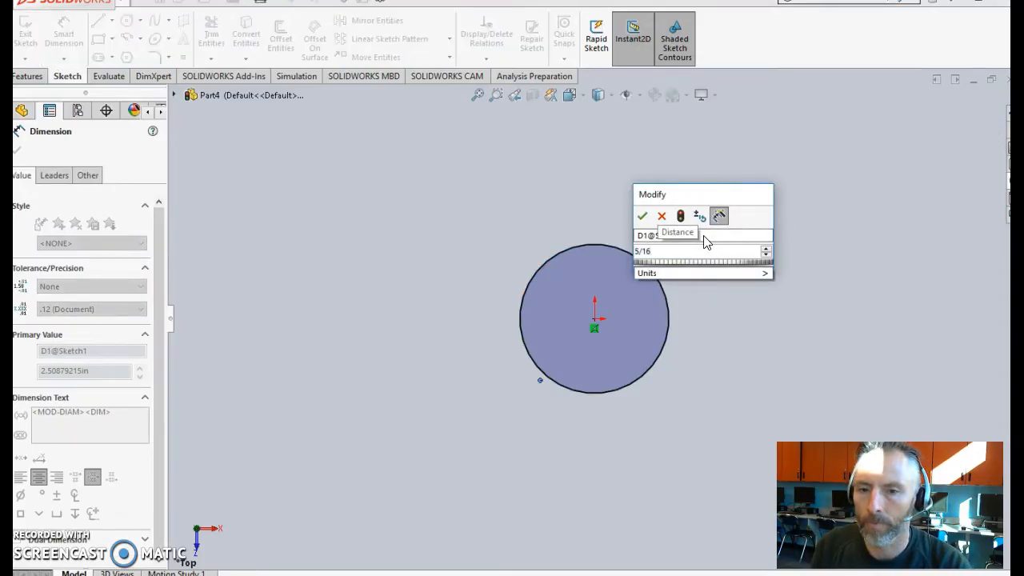
click(643, 216)
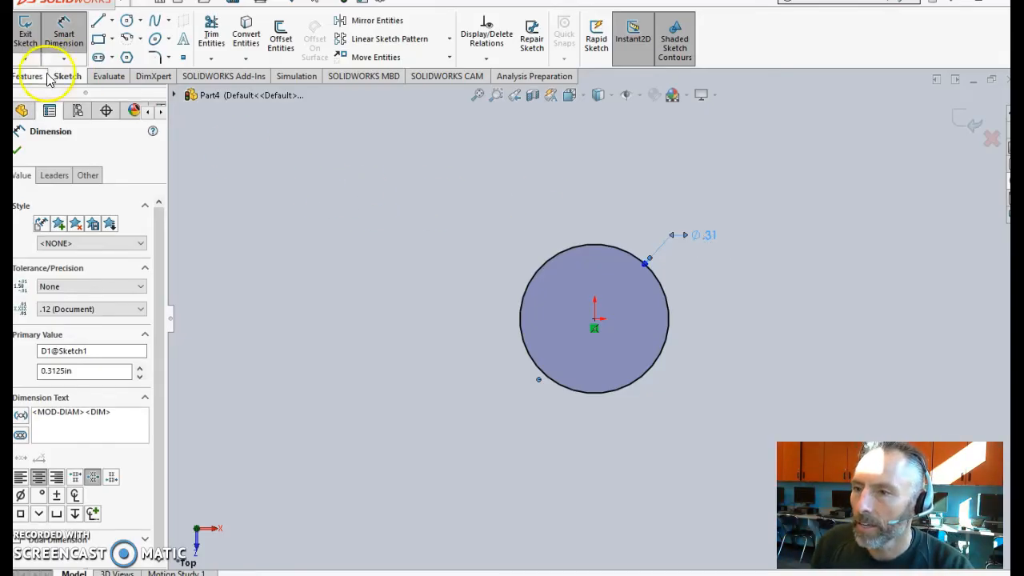
- Extrude the circle 3/8 inch into a 0.375 in solid cylinder
click(30, 76)
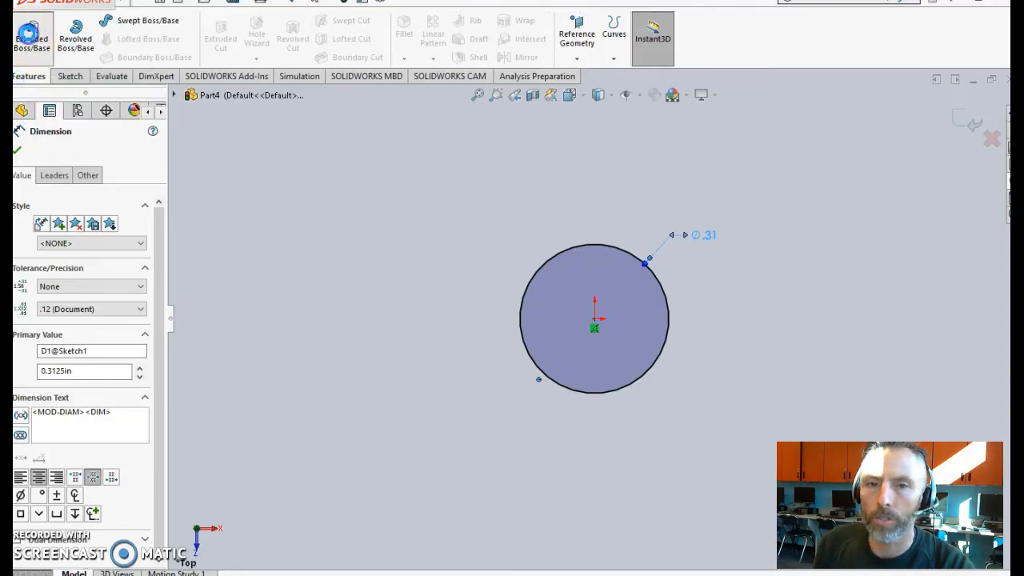
click(32, 36)
text(3)
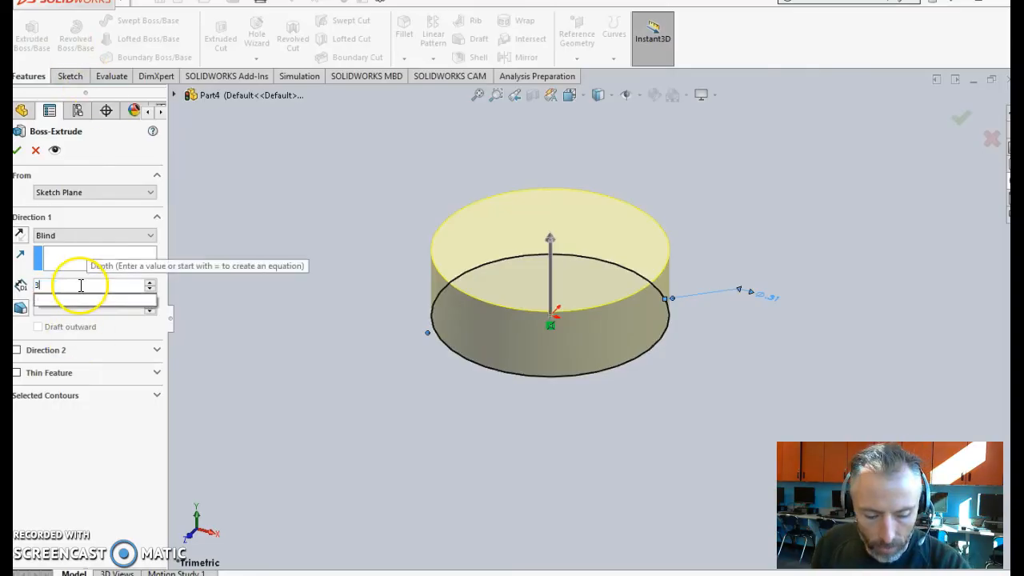
text(/8)
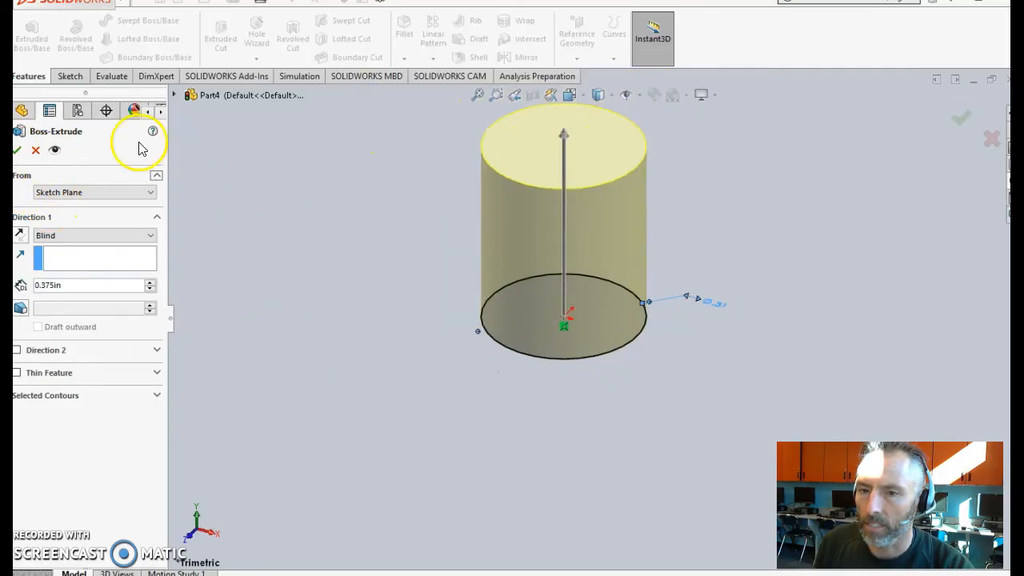
click(16, 150)
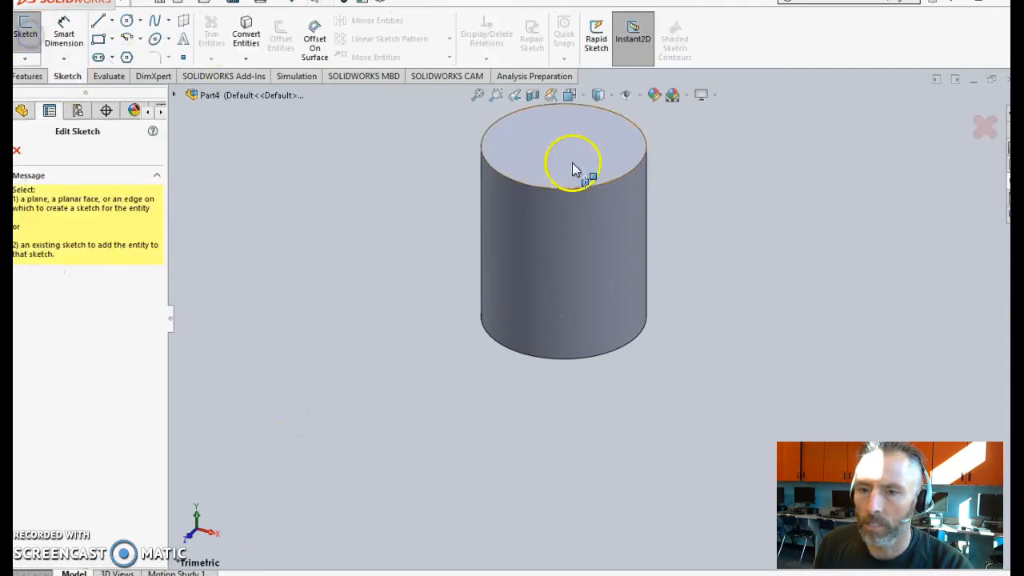
- Sketch a 3/16 inch circle at the centre of the top face and start a merged boss extrude
click(564, 160)
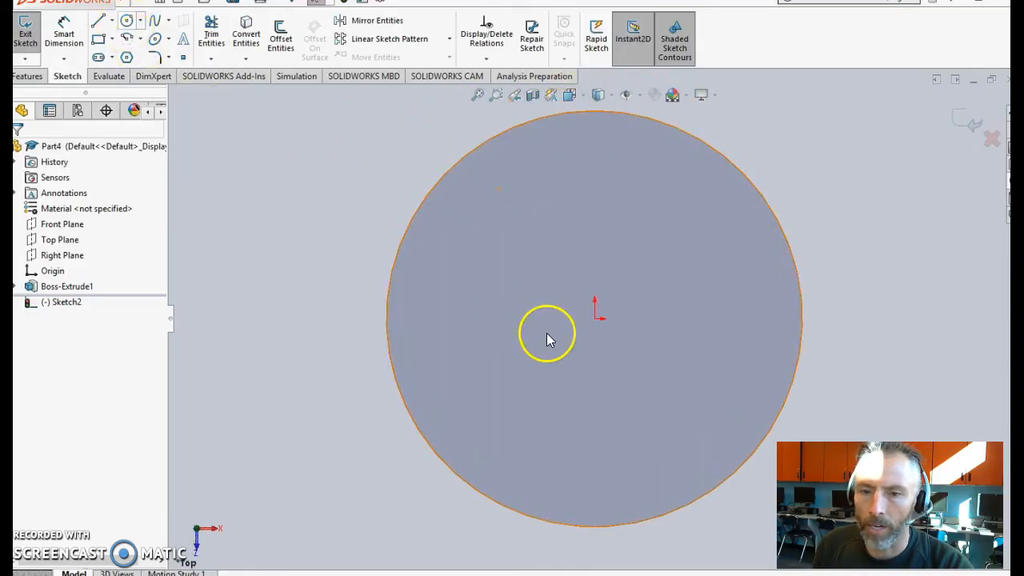
click(596, 318)
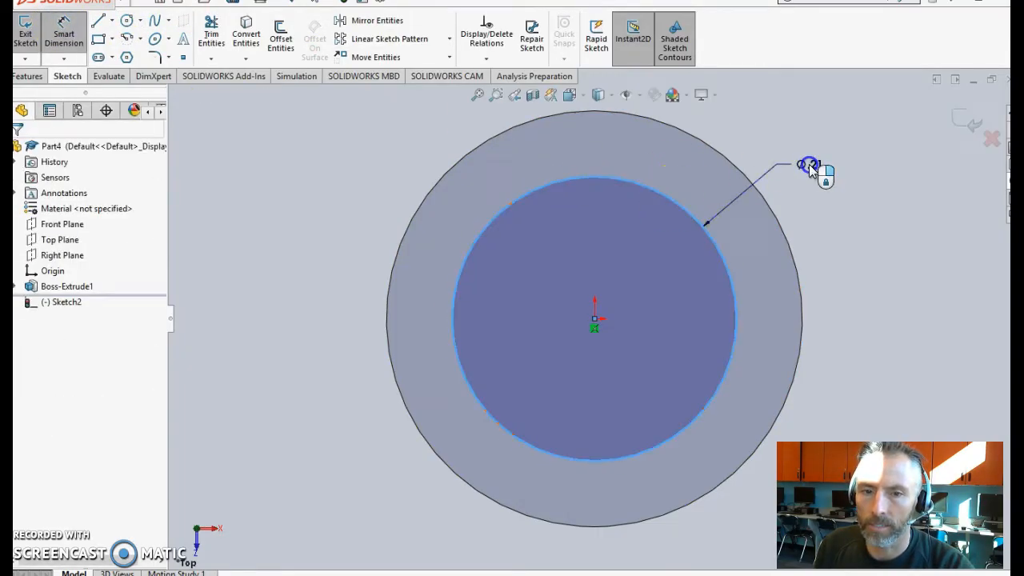
click(704, 225)
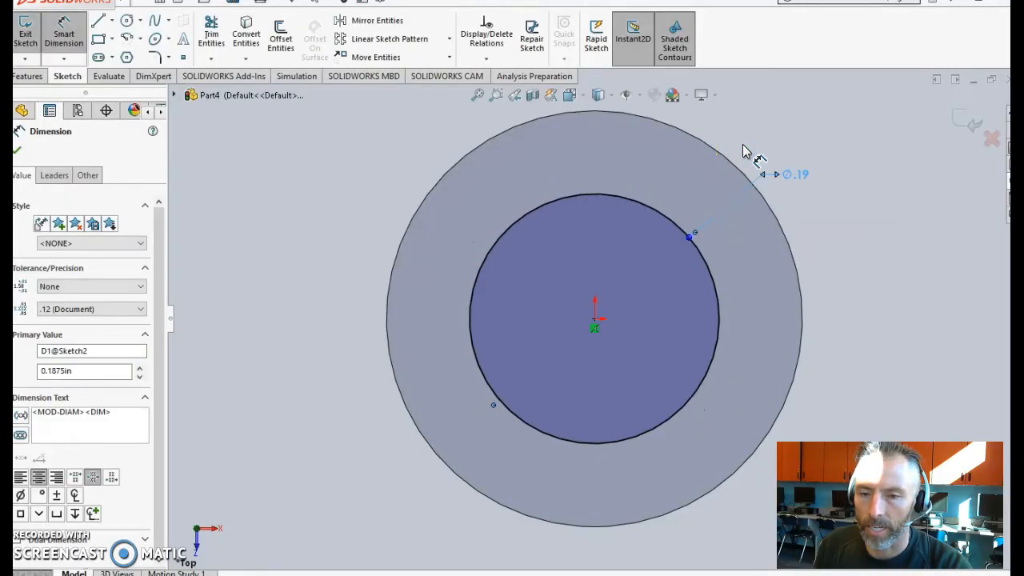
click(26, 75)
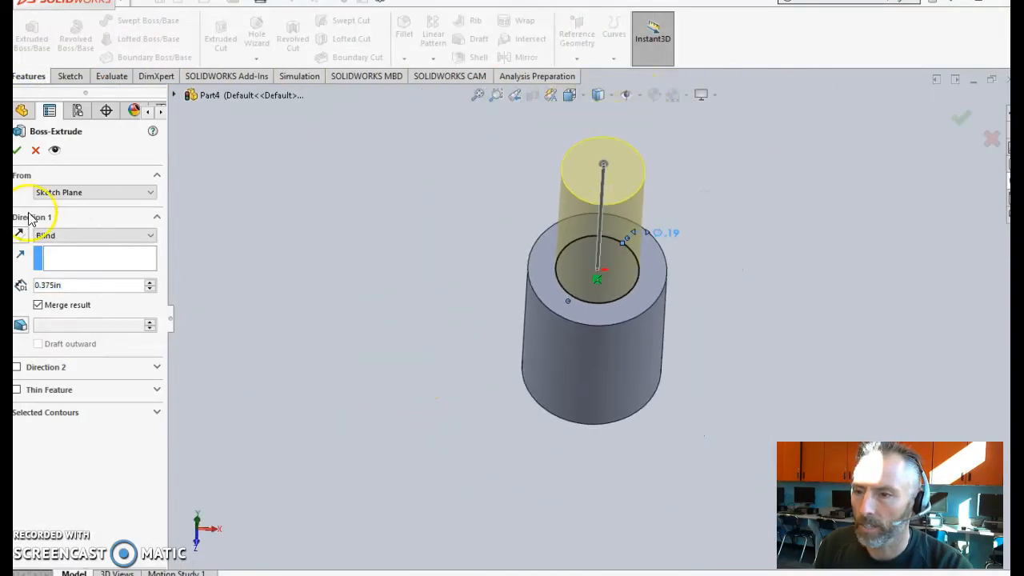
- Accept Boss-Extrude2 to form the knob and view the part side-on
click(88, 285)
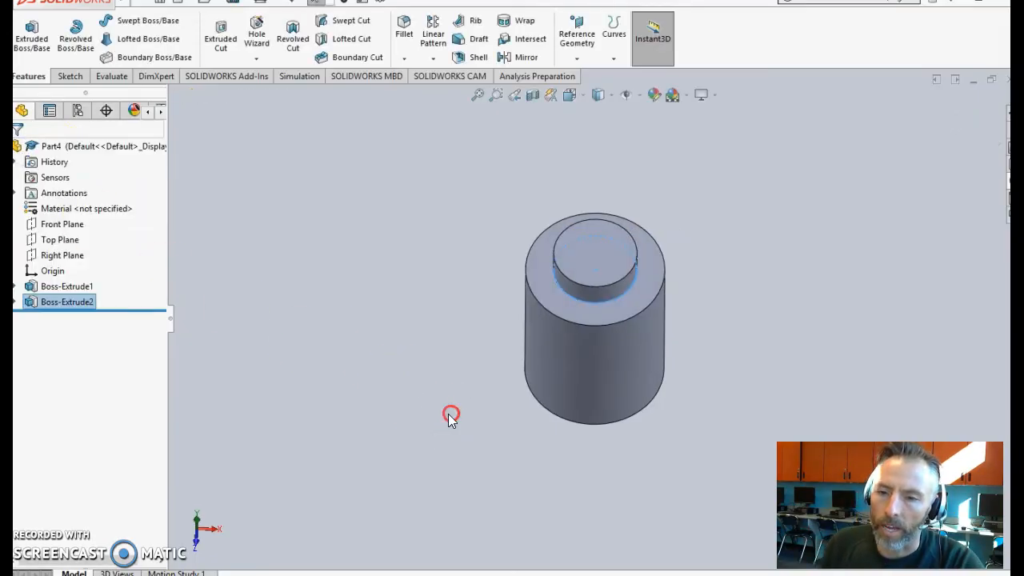
drag(452, 416, 470, 297)
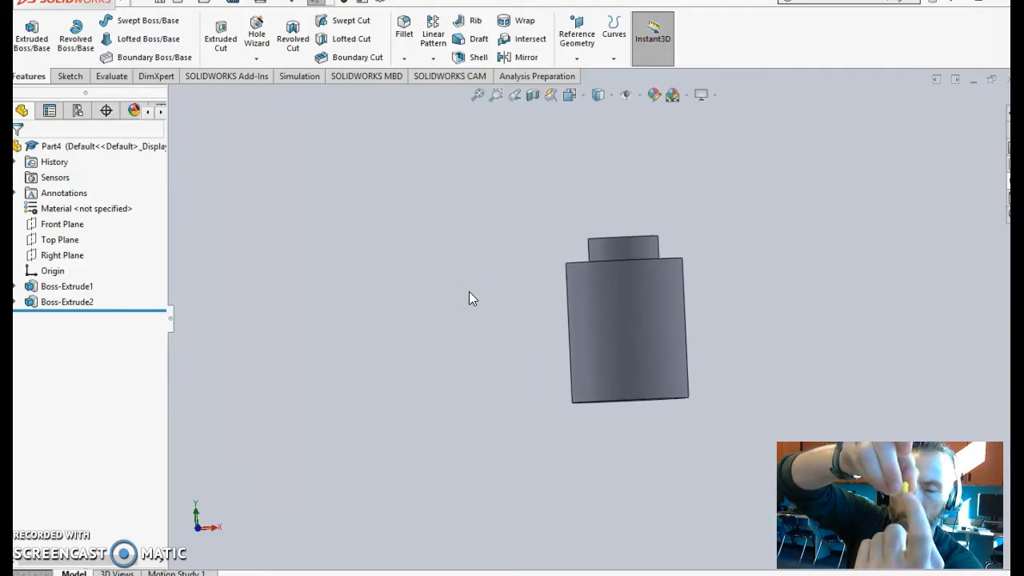
- View from the bottom, sketch a centred circle on the bottom face and dimension it 4/16 inch
click(510, 362)
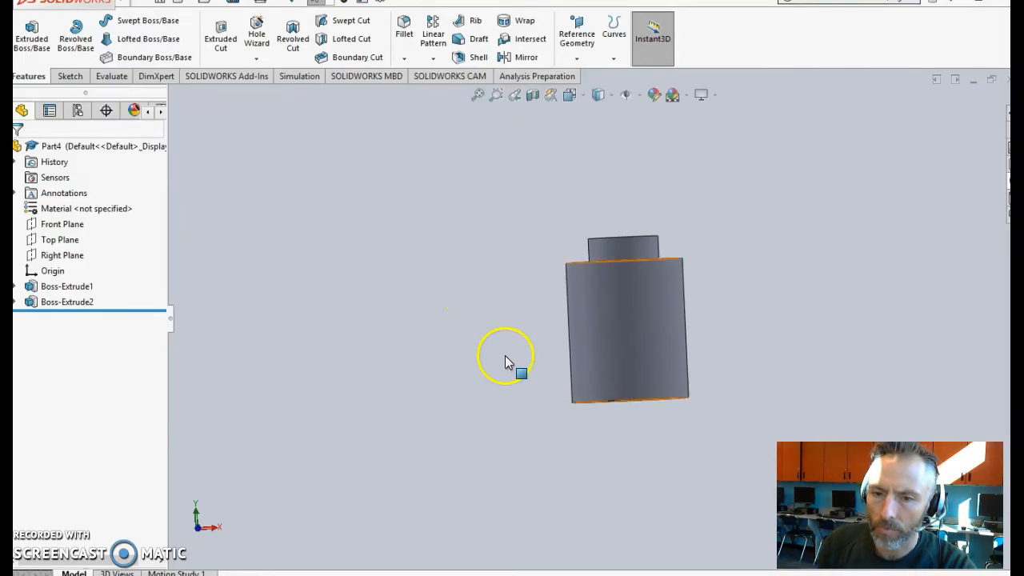
click(570, 95)
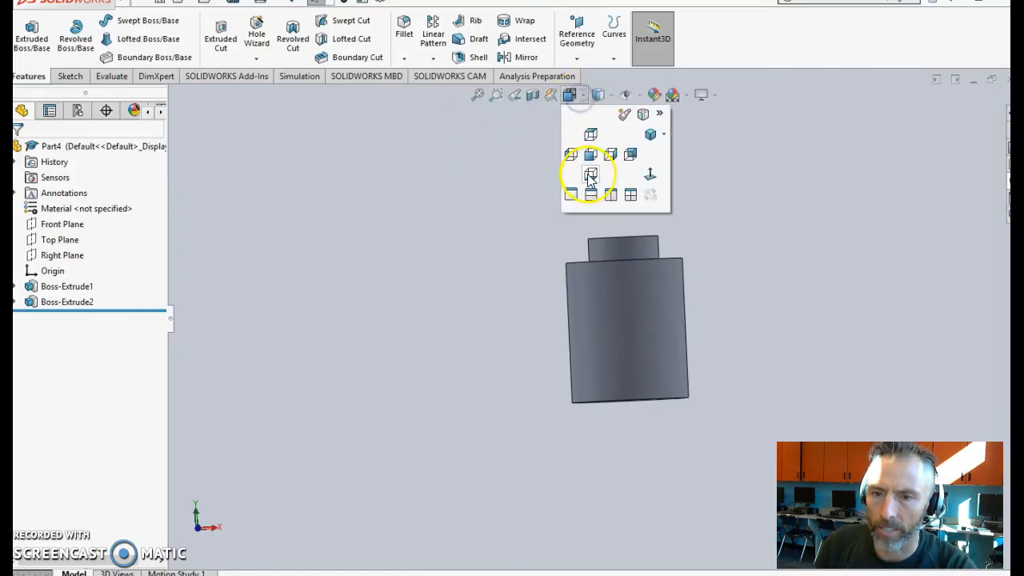
click(590, 175)
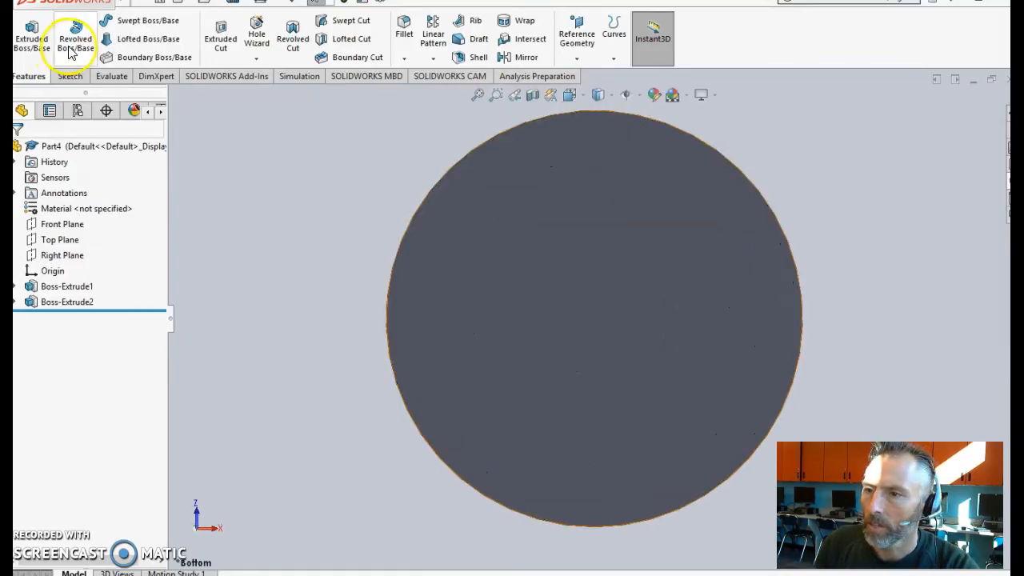
click(68, 76)
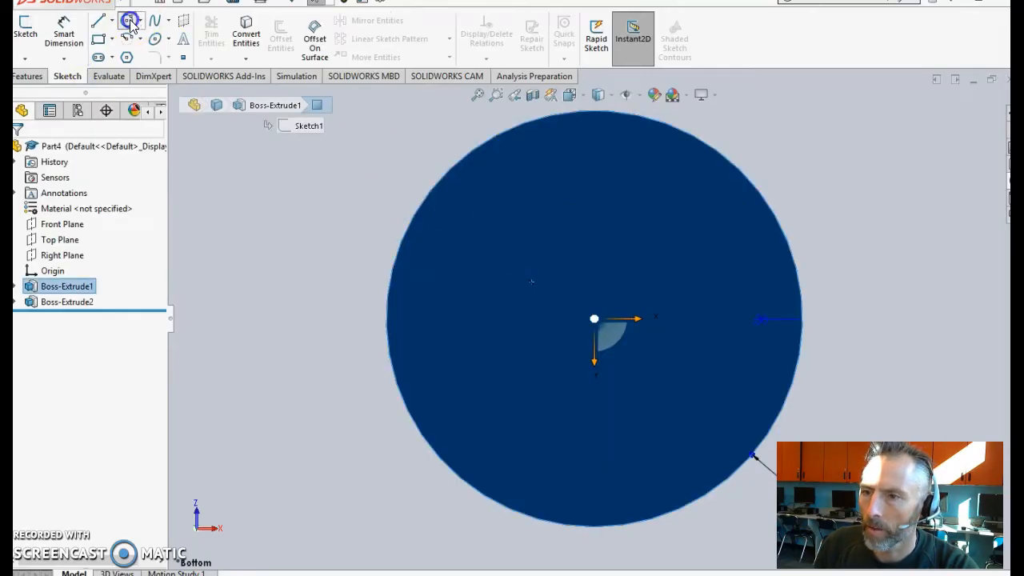
click(130, 20)
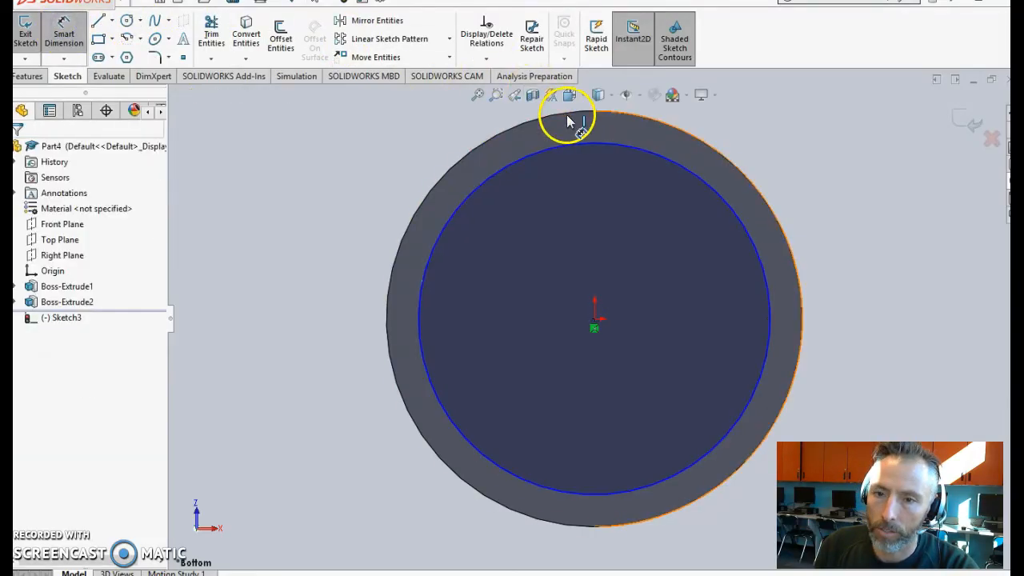
mouse_move(572, 120)
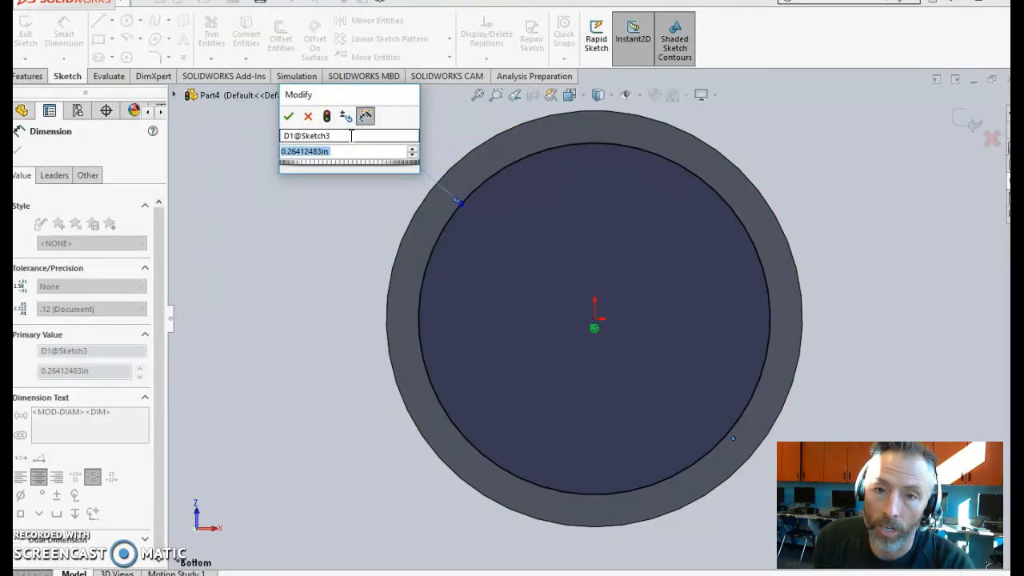
text(4.)
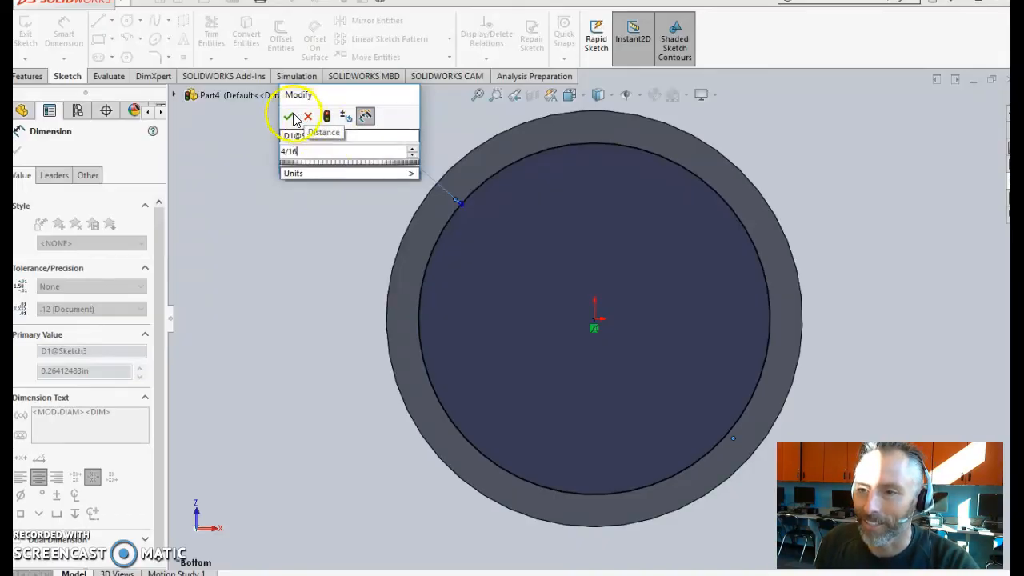
click(288, 116)
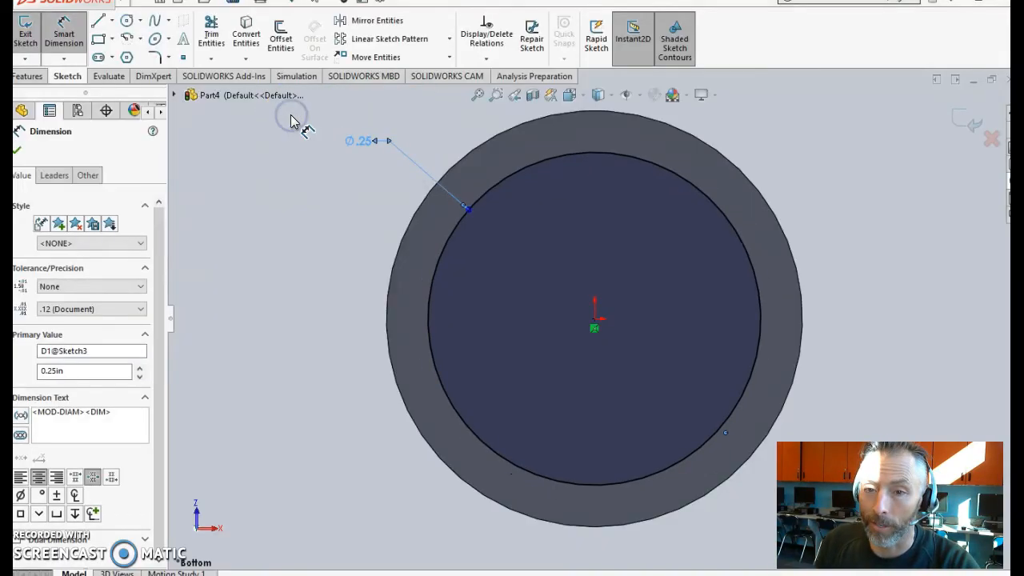
mouse_move(288, 192)
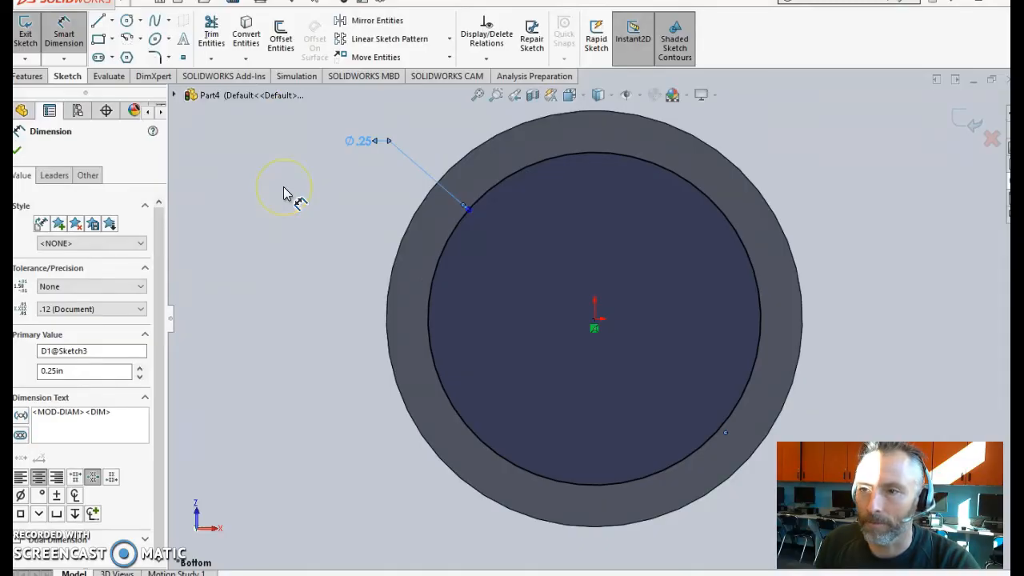
mouse_move(480, 152)
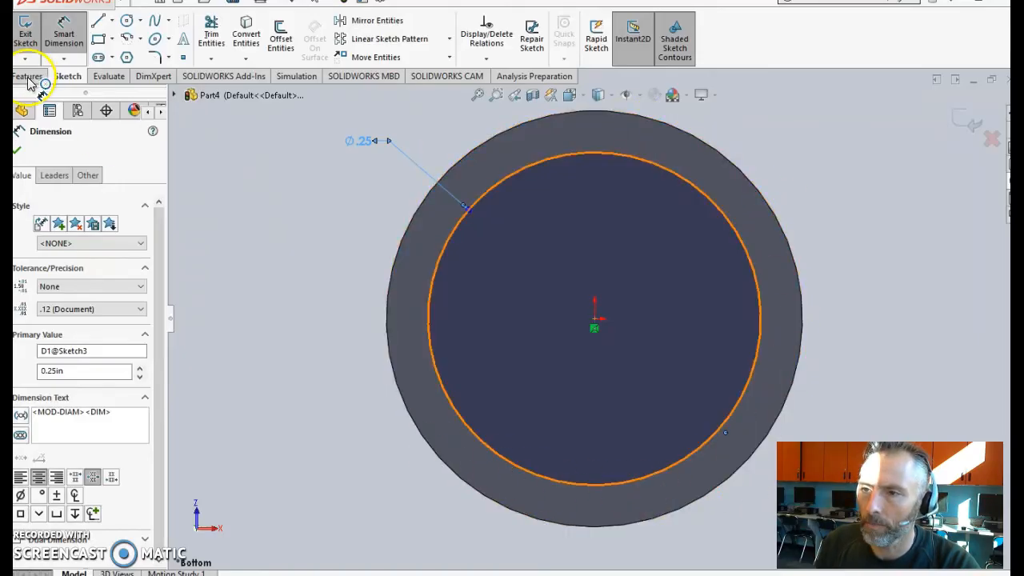
- Exit the sketch so the 0.25 in bottom circle is stored as Sketch3
click(28, 76)
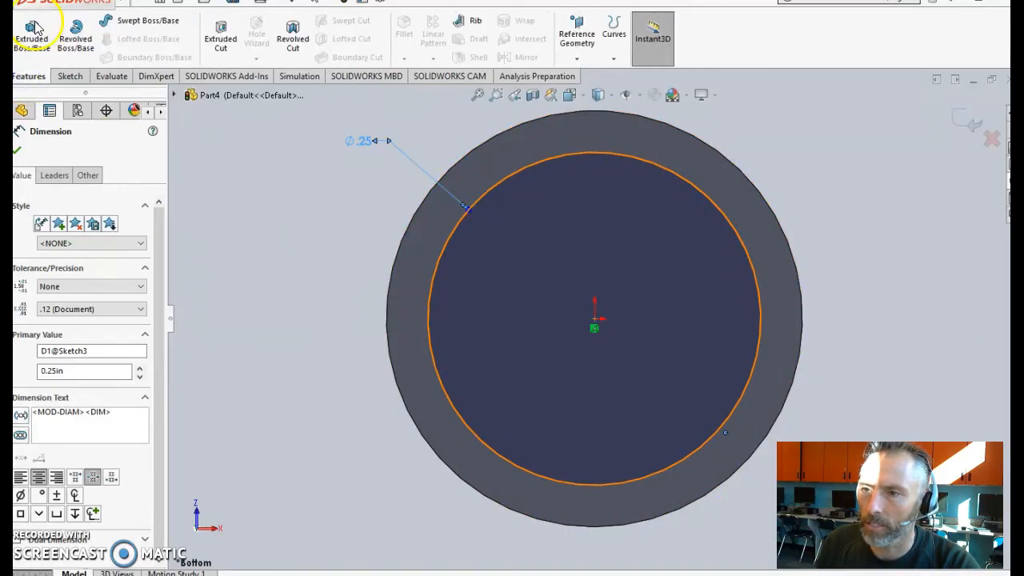
click(32, 32)
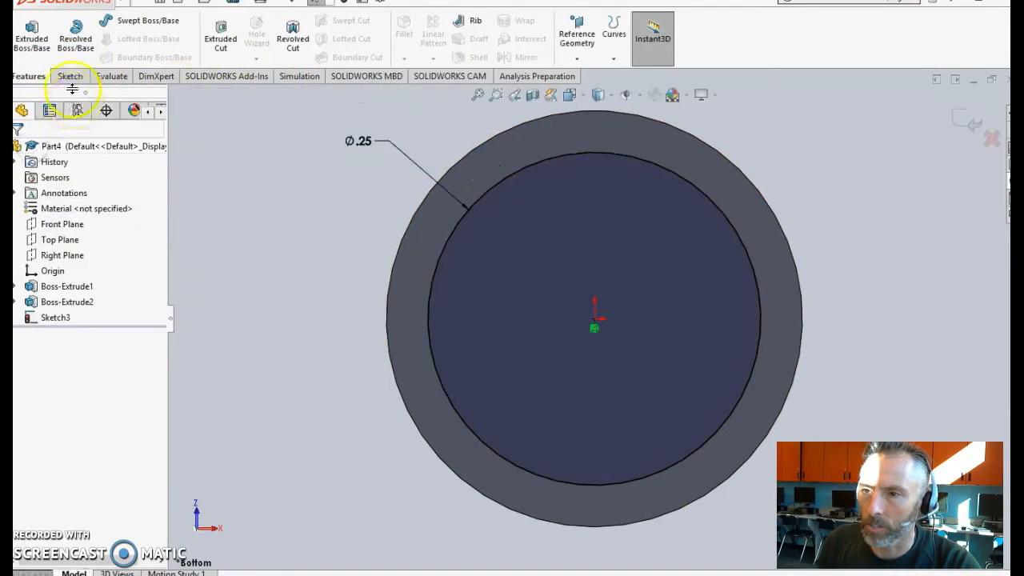
click(68, 76)
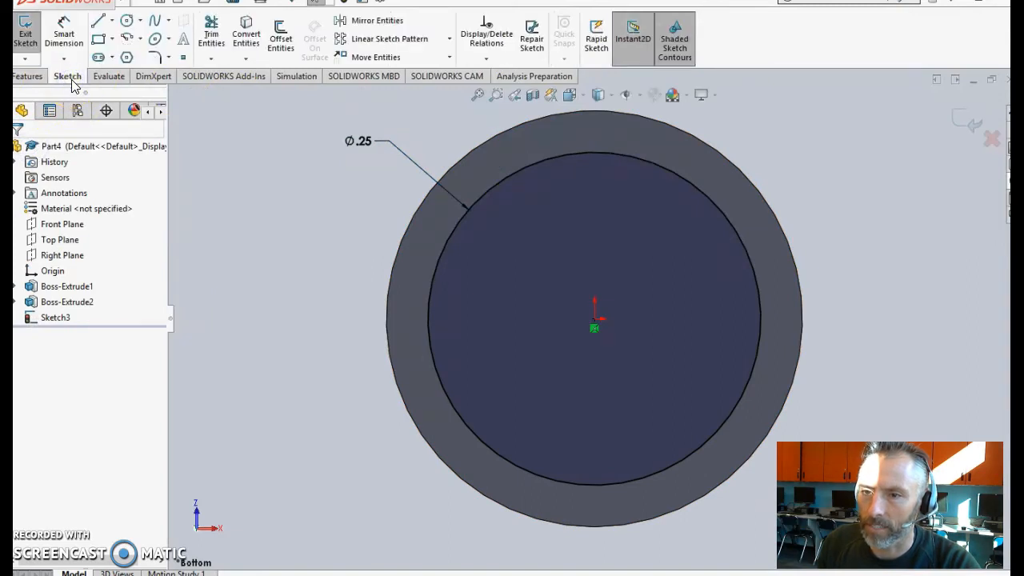
mouse_move(128, 21)
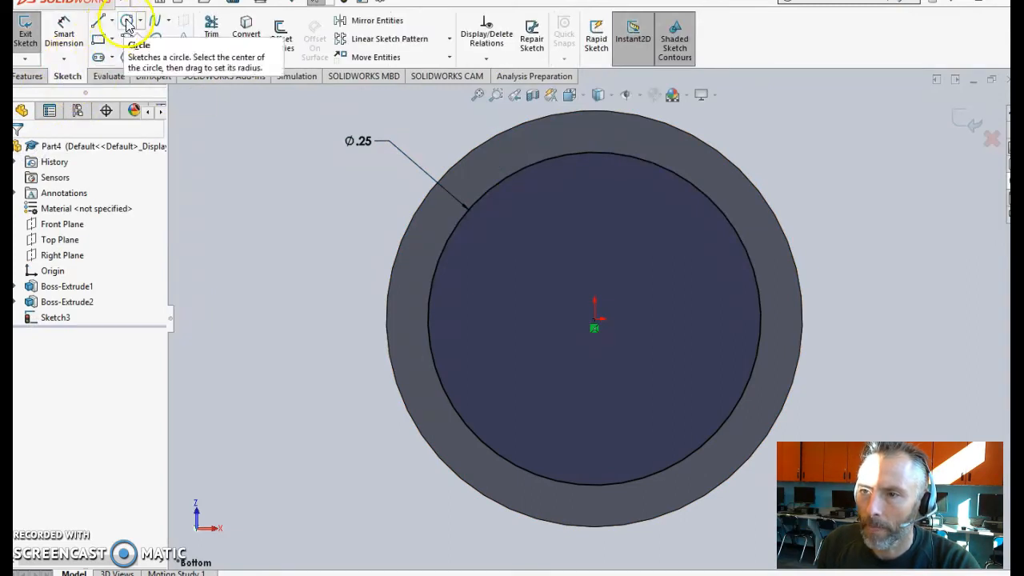
- Draw a circle snapped to the outer bottom edge and start an Extruded Boss/Base on the ring
click(127, 20)
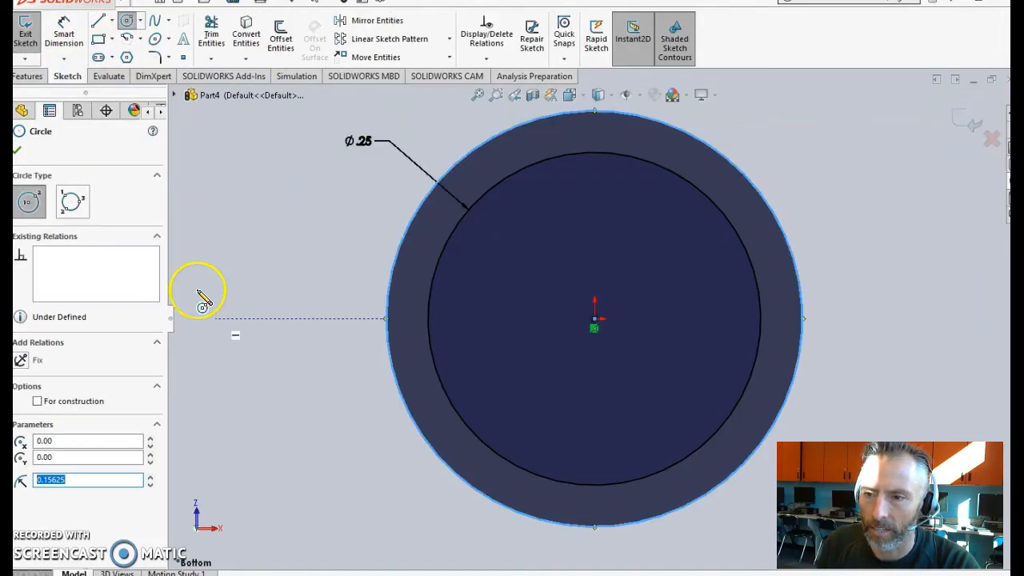
click(29, 76)
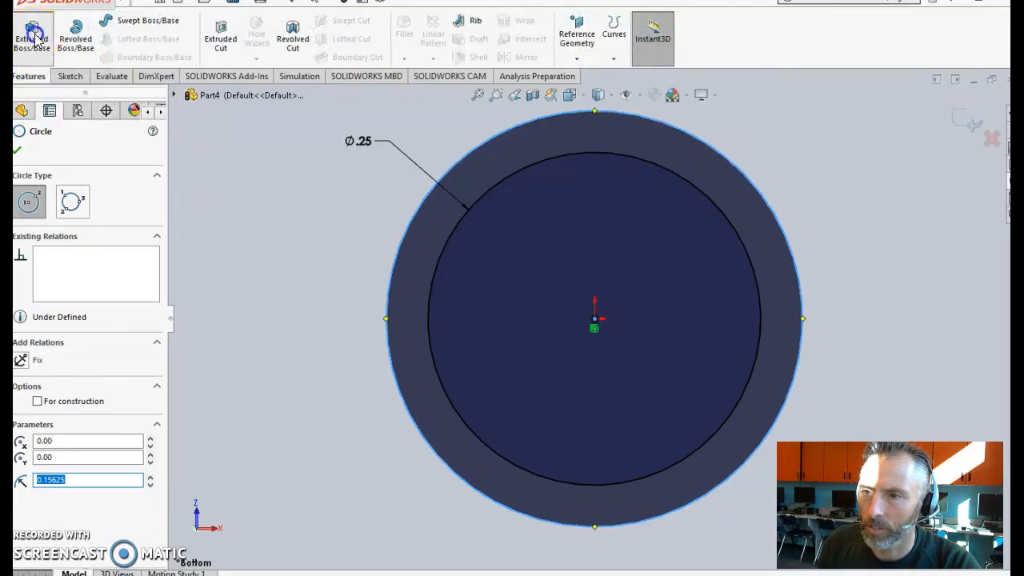
click(32, 36)
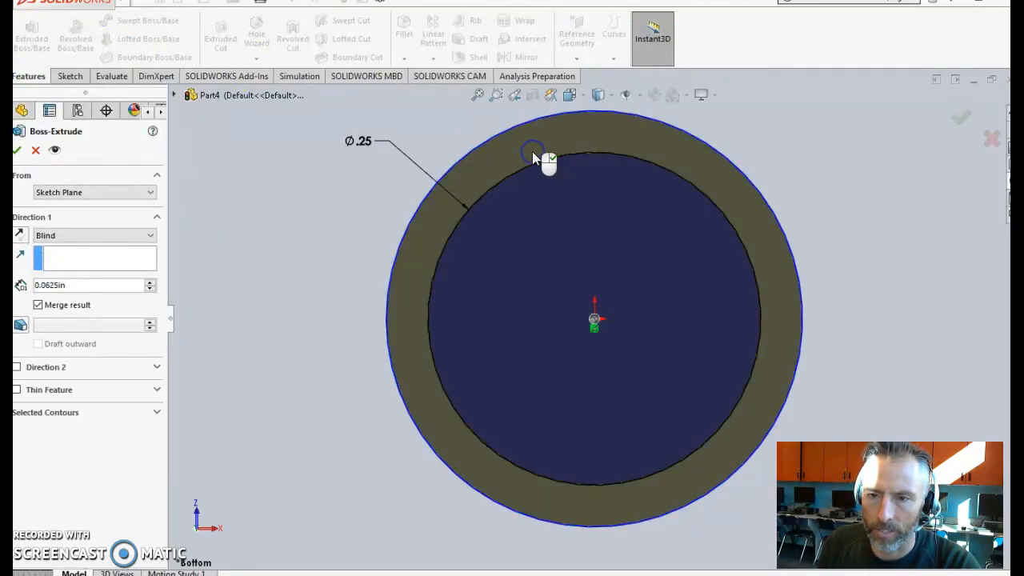
- Inspect the bottom extrusion preview from the side, then cancel it
drag(544, 160, 825, 185)
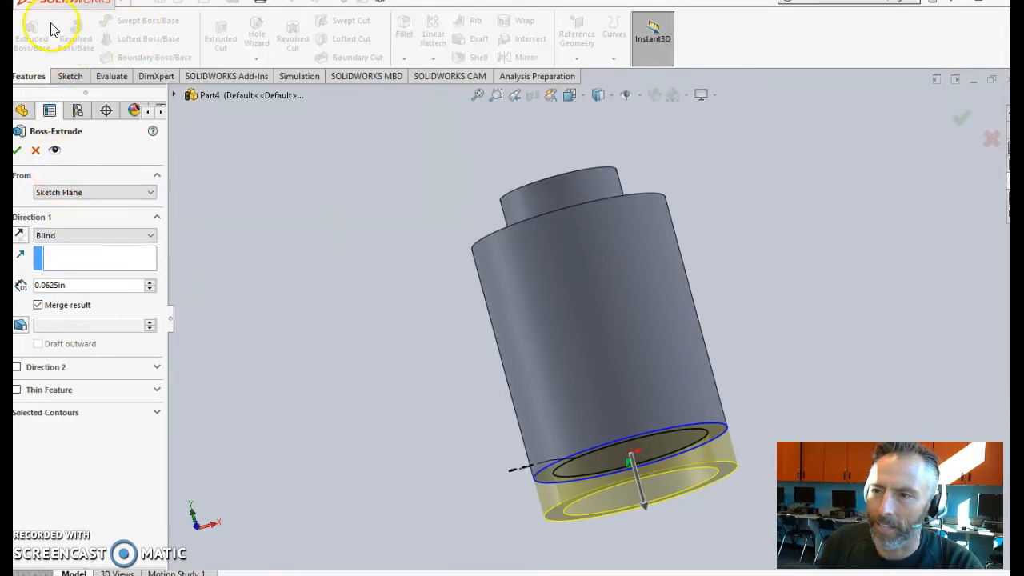
mouse_move(32, 40)
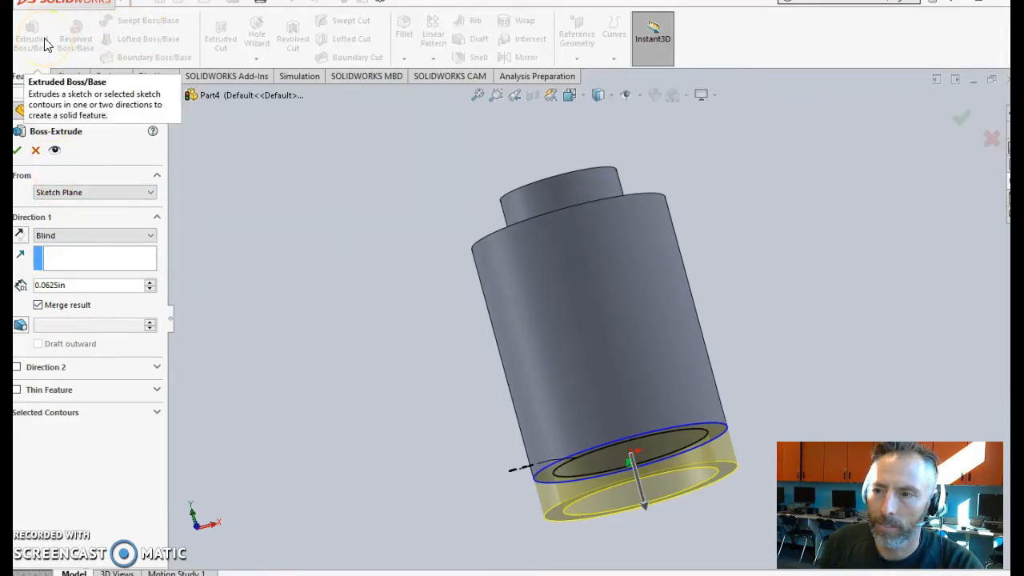
click(16, 149)
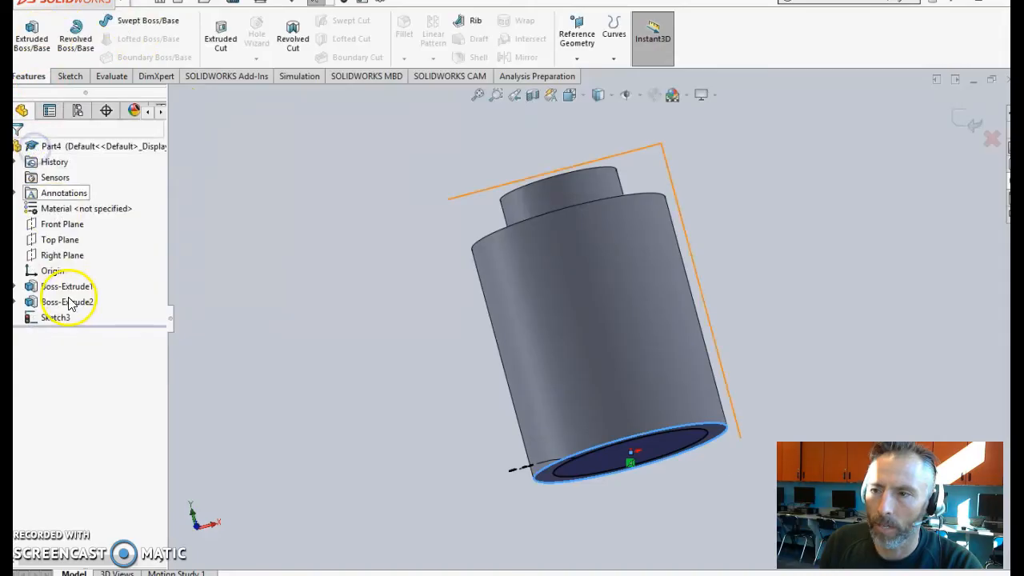
mouse_move(221, 38)
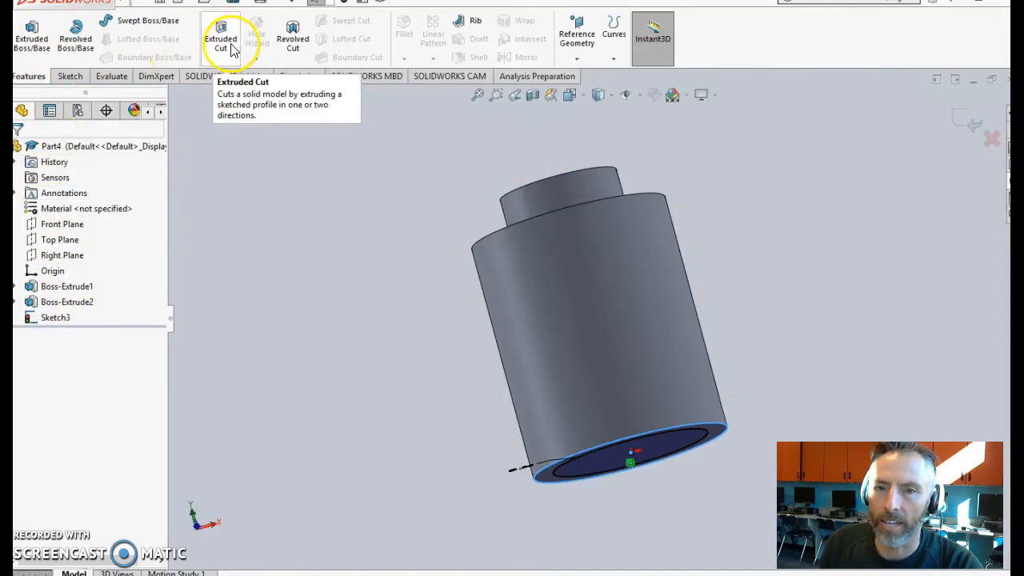
- Cut the bottom ring 0.0625 in deep with Extruded Cut, creating Cut-Extrude1
click(221, 38)
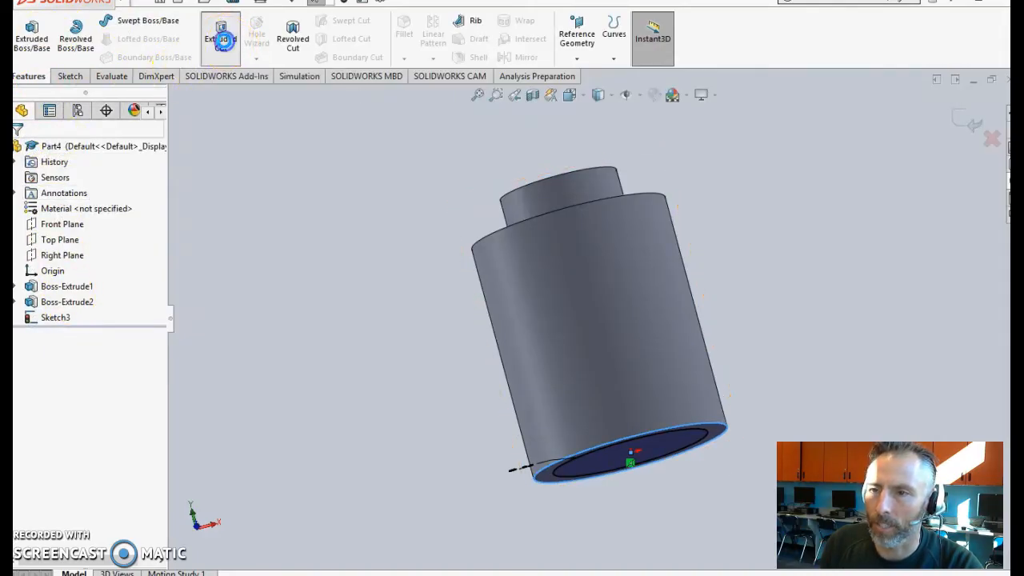
click(220, 38)
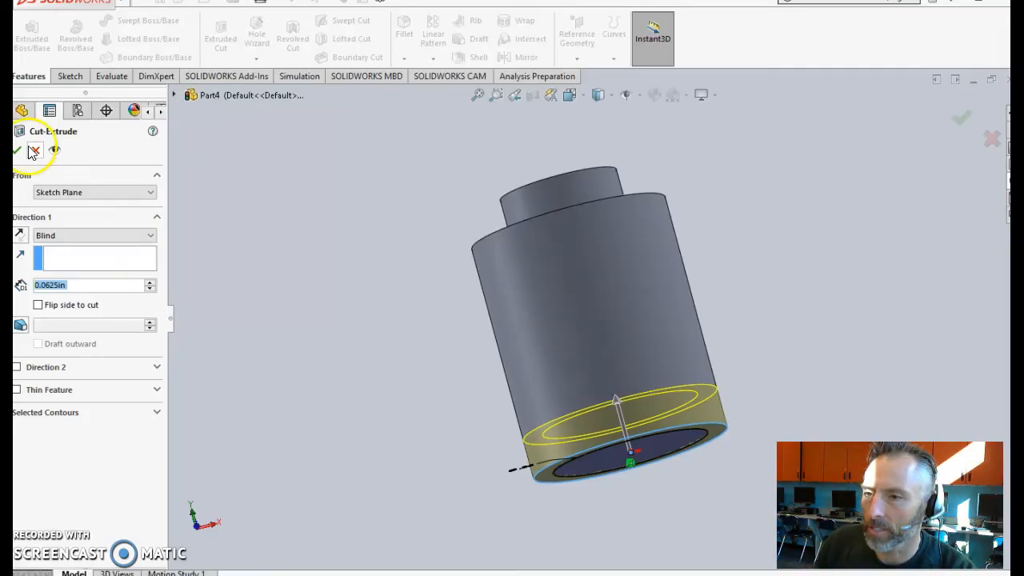
click(16, 150)
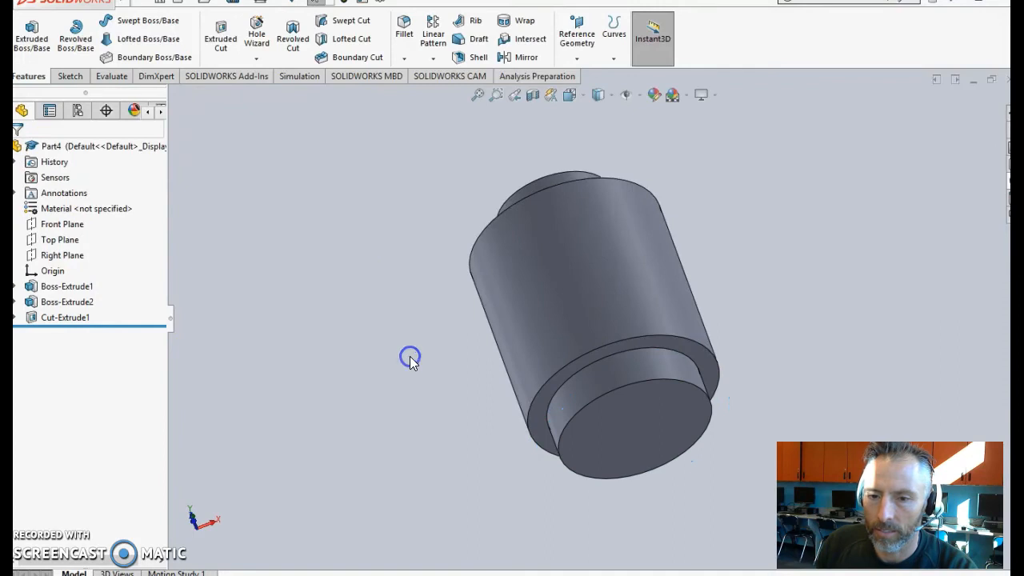
drag(411, 358, 496, 424)
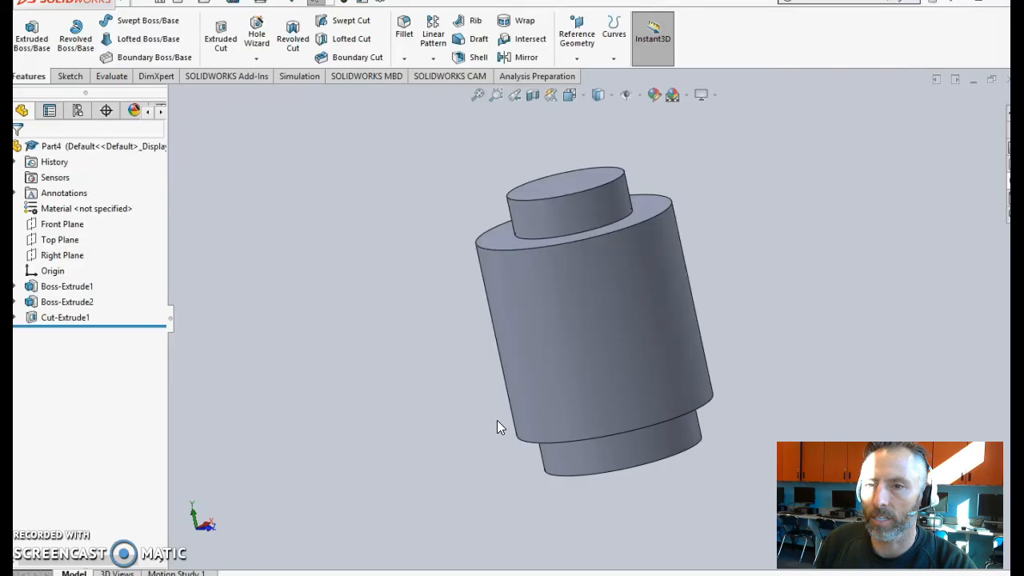
- Shell the part with 1/32 in walls, removing the knob top face and the bottom face
click(478, 39)
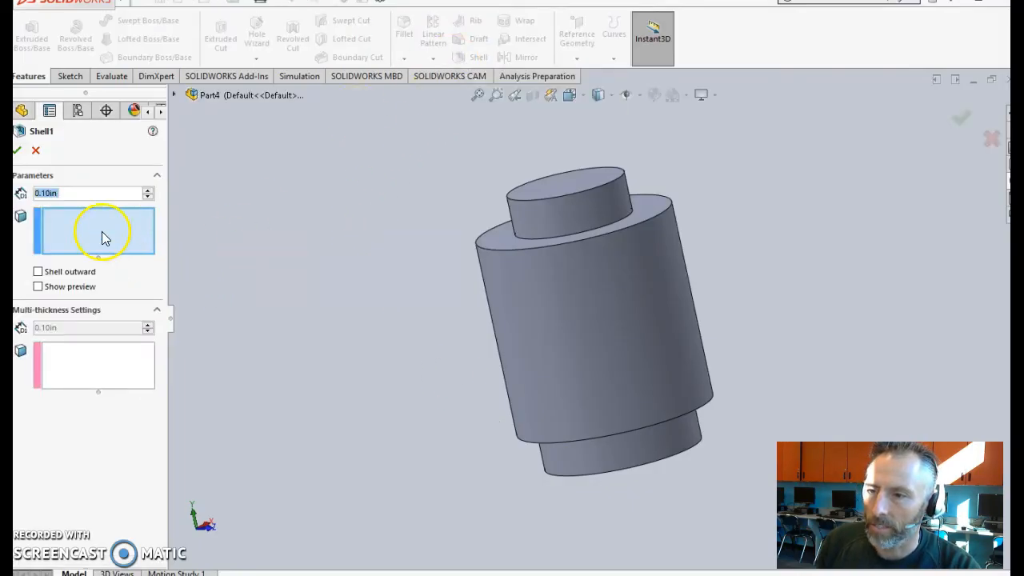
mouse_move(424, 140)
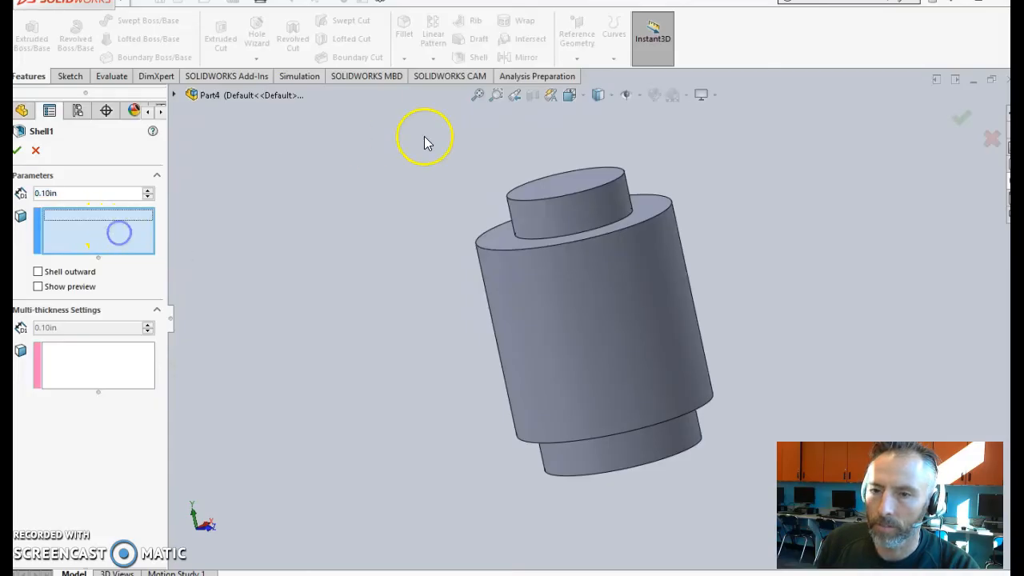
click(565, 186)
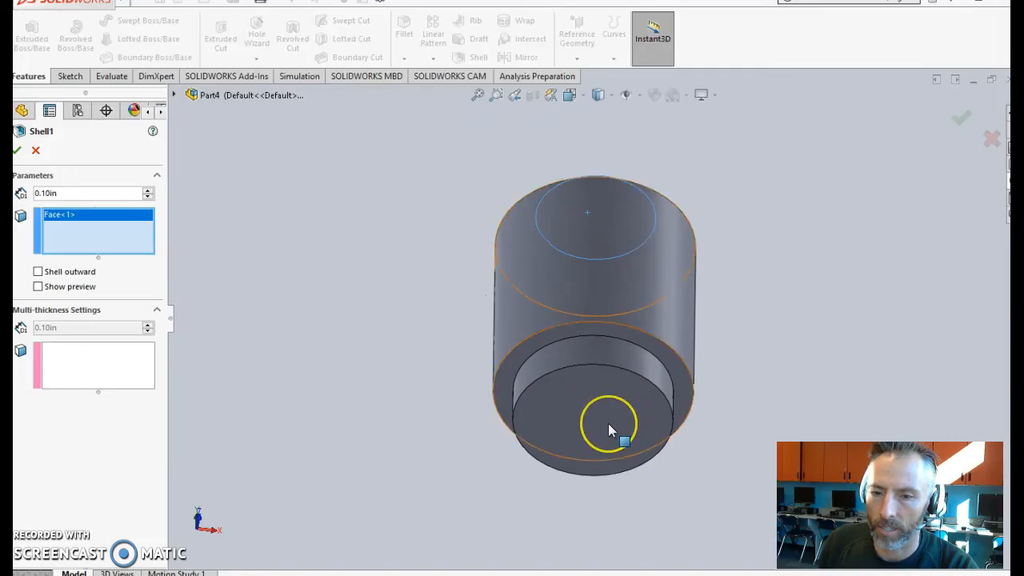
click(608, 417)
text(1/16)
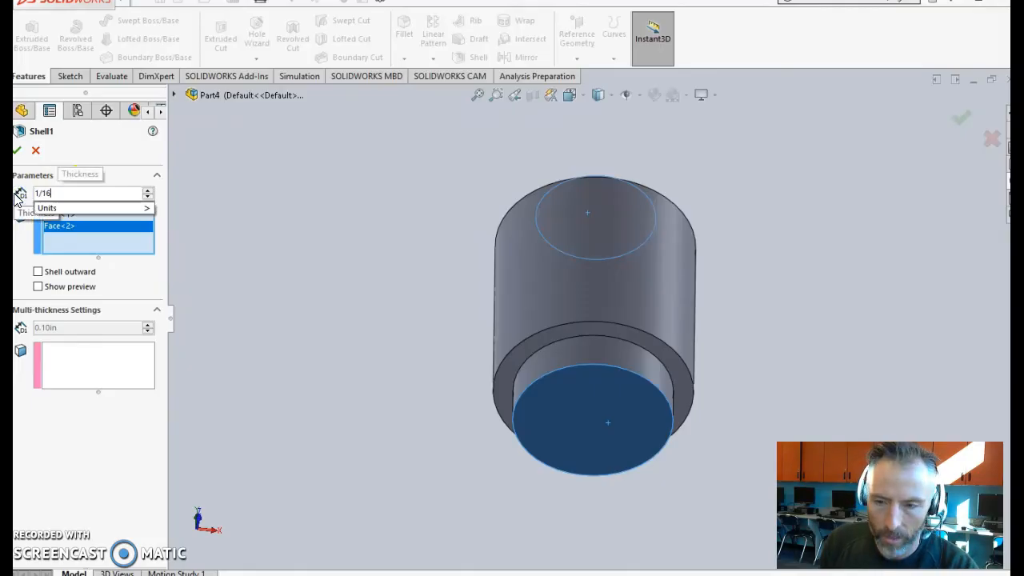
mouse_move(296, 220)
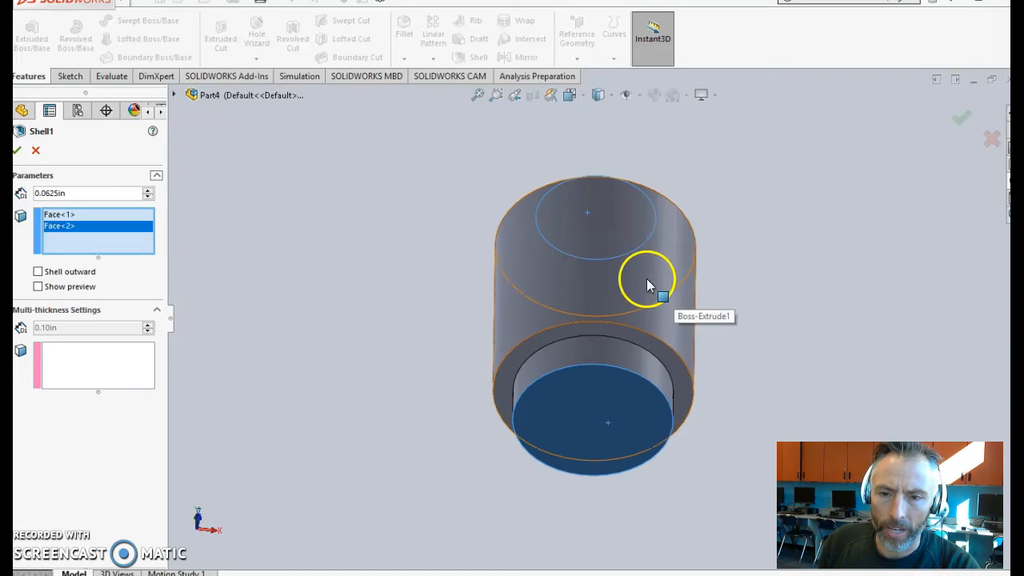
mouse_move(600, 299)
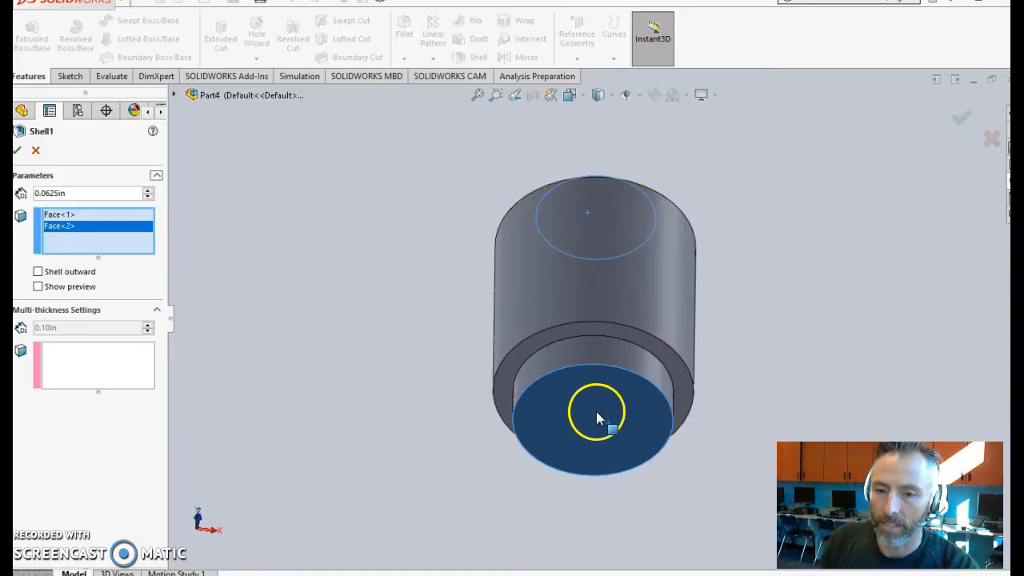
mouse_move(629, 407)
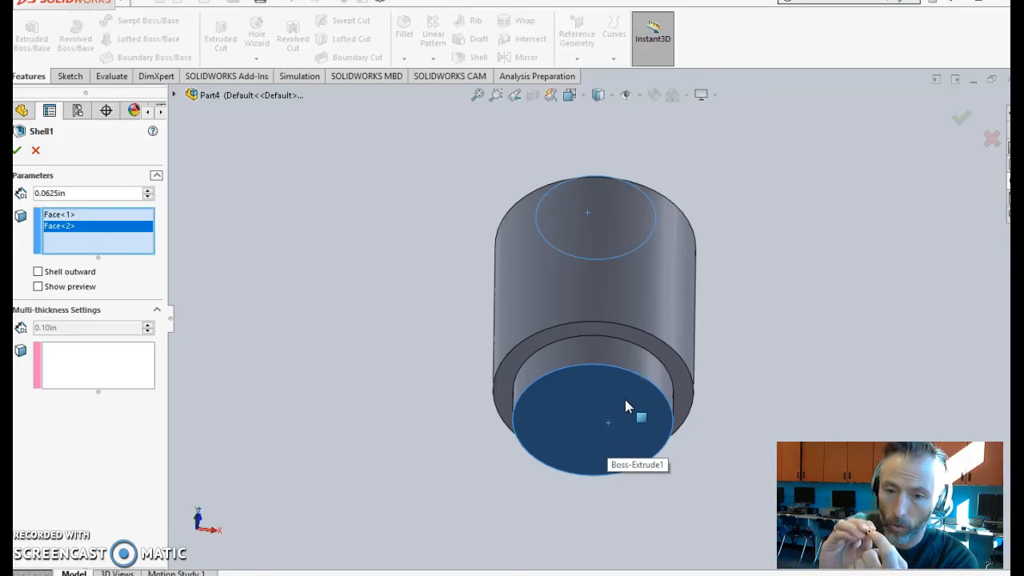
mouse_move(244, 246)
text(1/32)
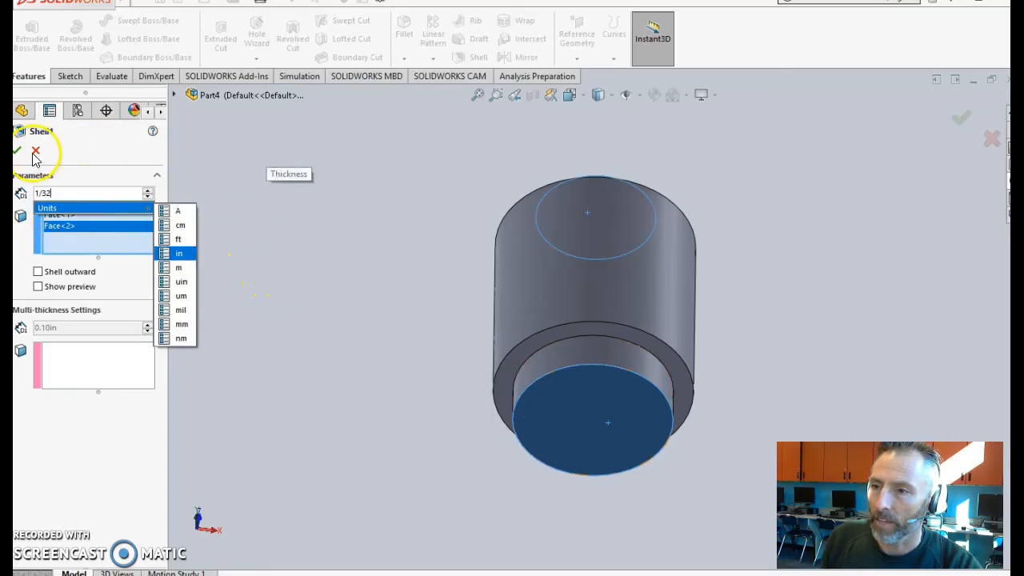
click(179, 252)
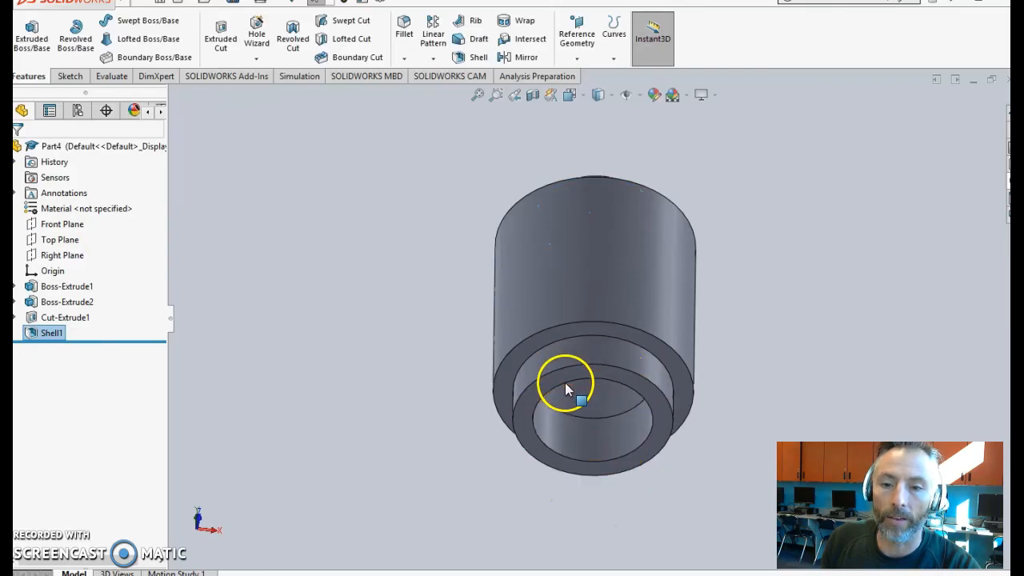
drag(564, 388, 416, 364)
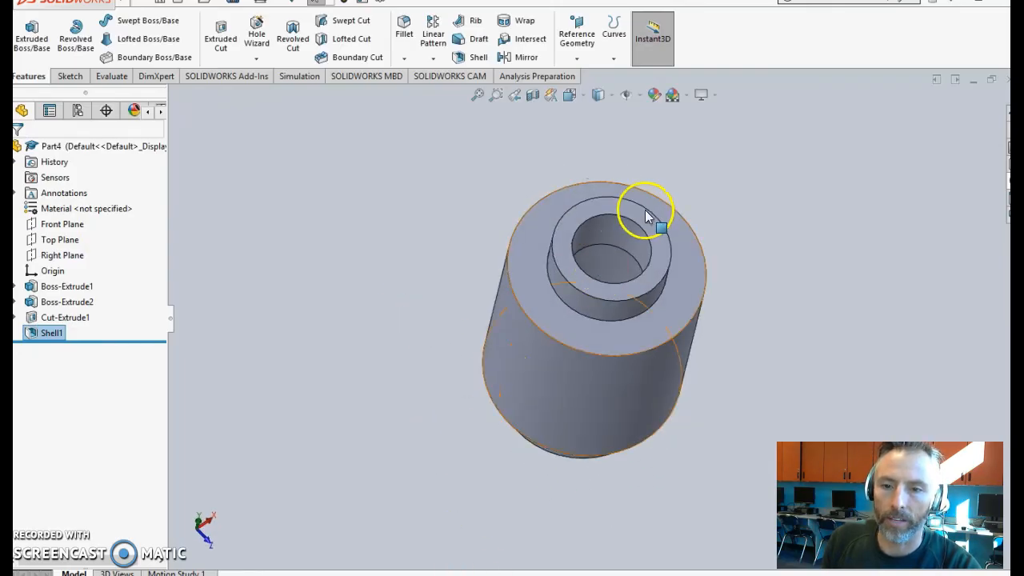
mouse_move(626, 226)
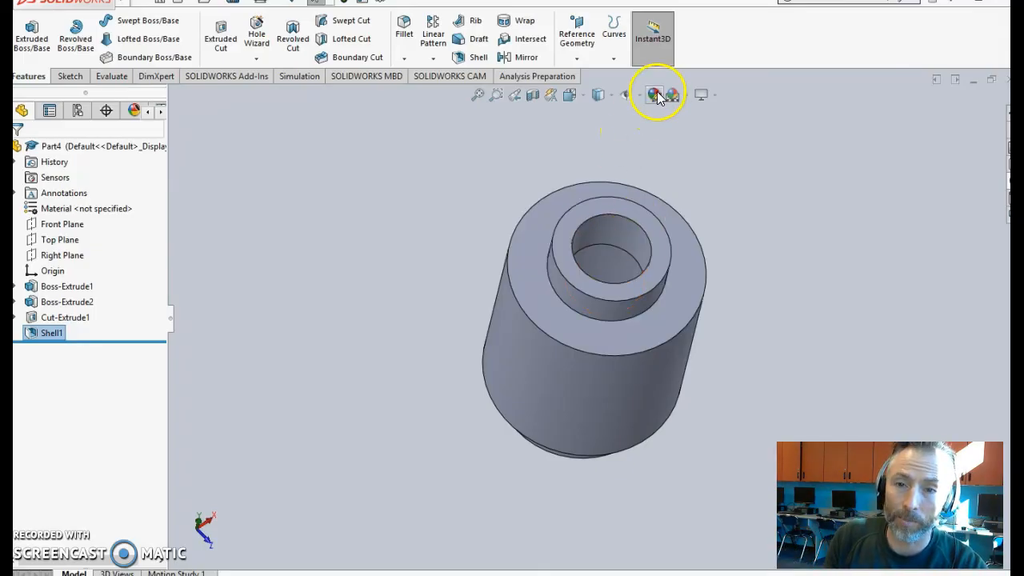
- Start a yellow appearance and clear Shell1 from its selected geometry
click(655, 95)
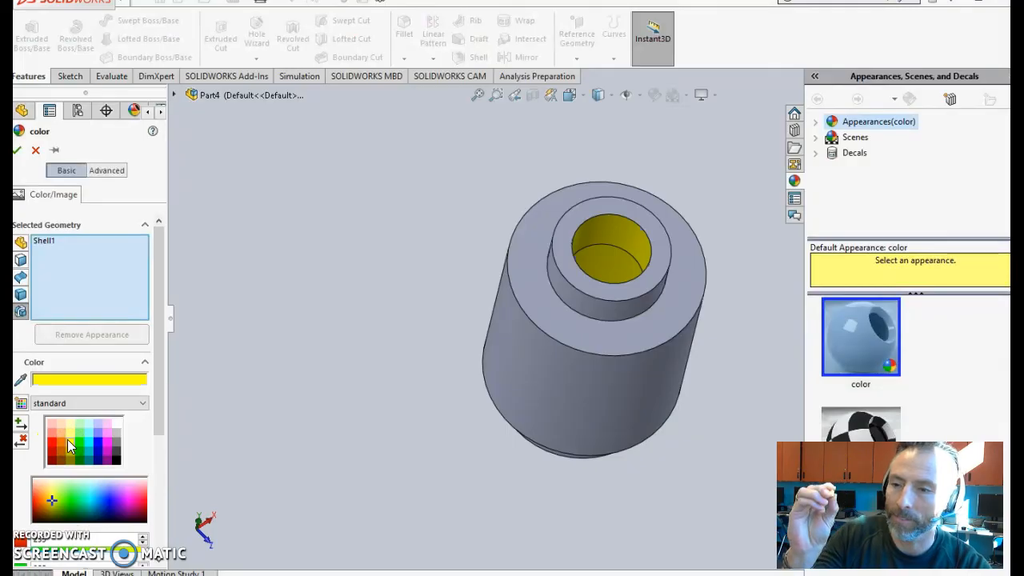
right_click(44, 240)
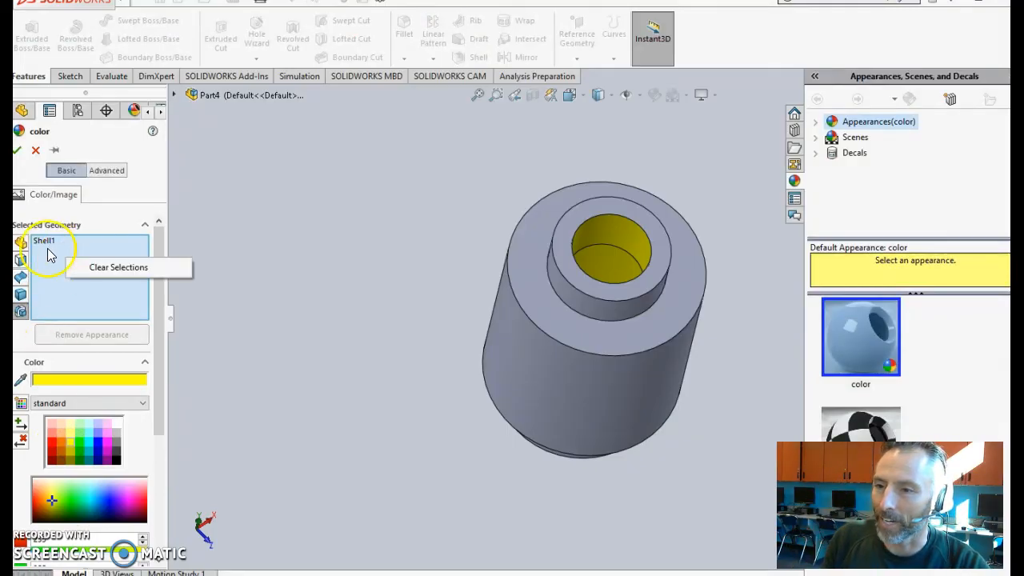
click(118, 268)
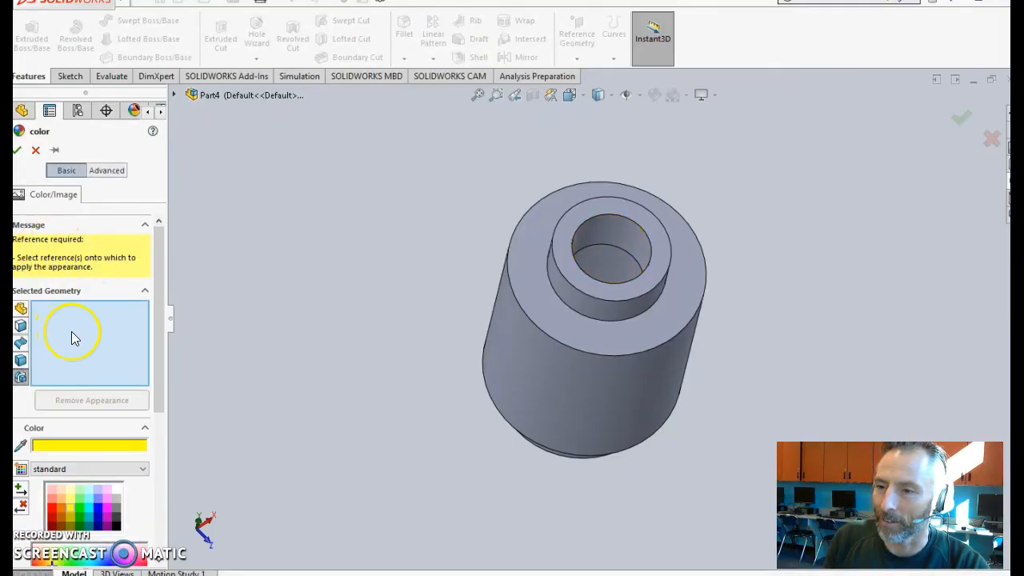